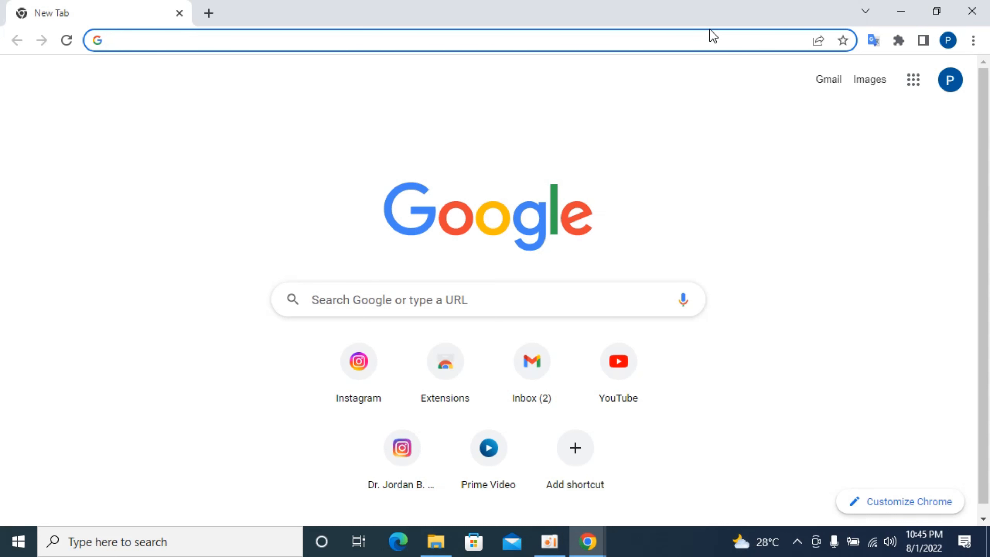
{"action": "mouse_move", "coordinate": [752, 151]}
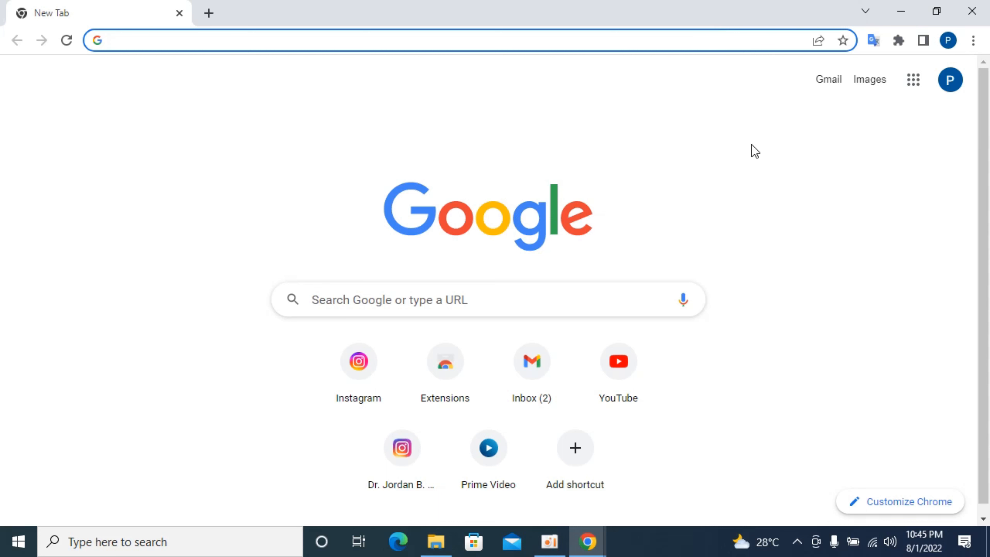
{"action": "mouse_move", "coordinate": [513, 238]}
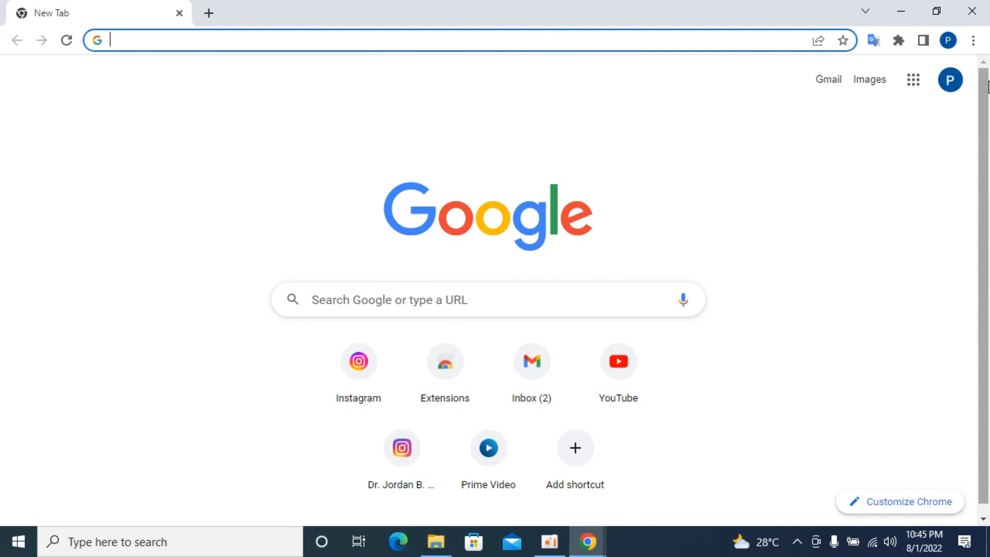
Show Chrome's three-dot main menu with history, downloads, bookmarks and settings.
{"action": "left_click", "coordinate": [972, 41]}
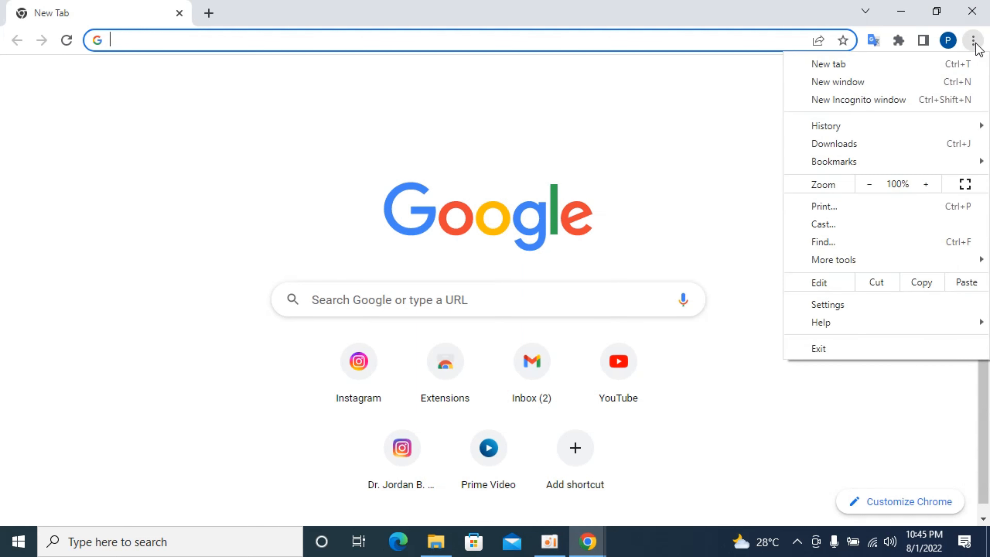
{"action": "mouse_move", "coordinate": [838, 82]}
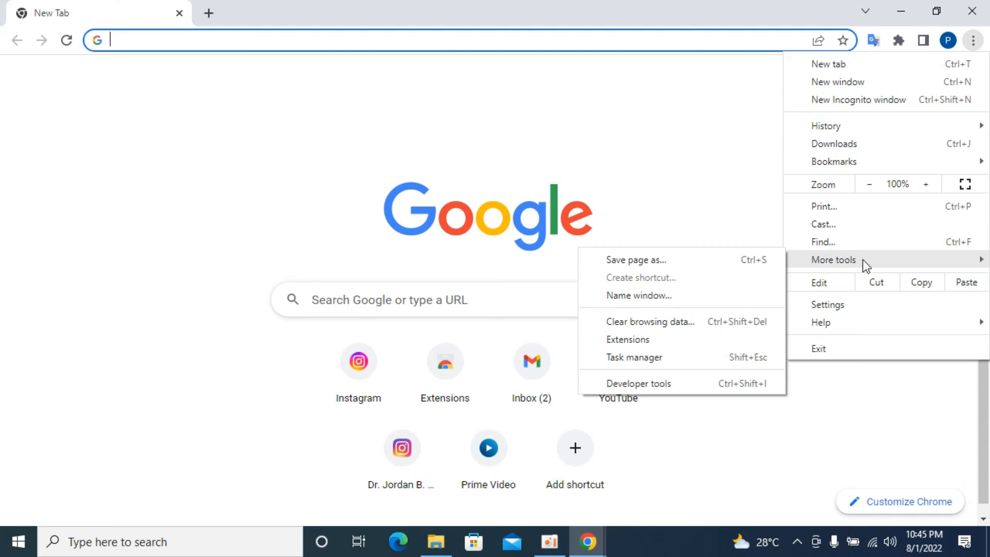
{"action": "mouse_move", "coordinate": [622, 351]}
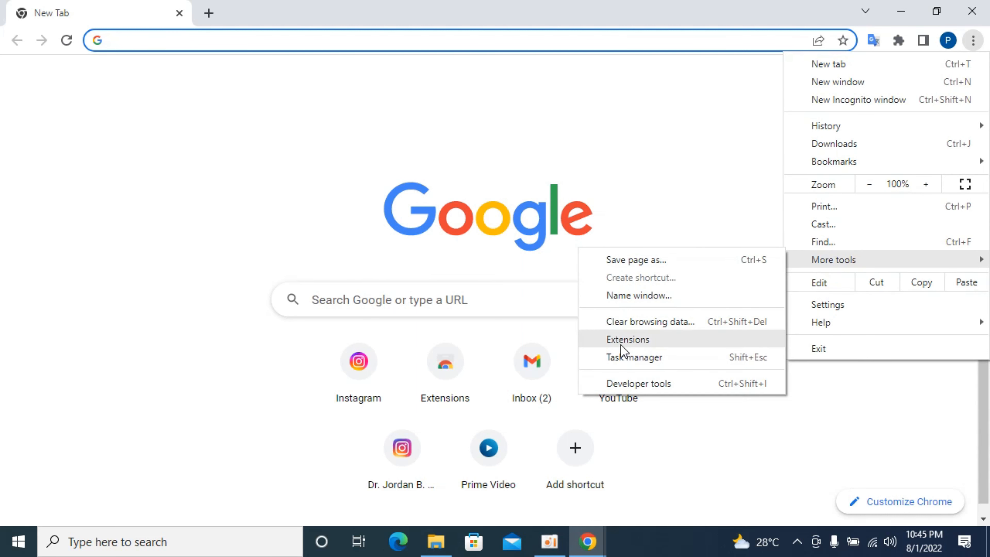
{"action": "mouse_move", "coordinate": [638, 351]}
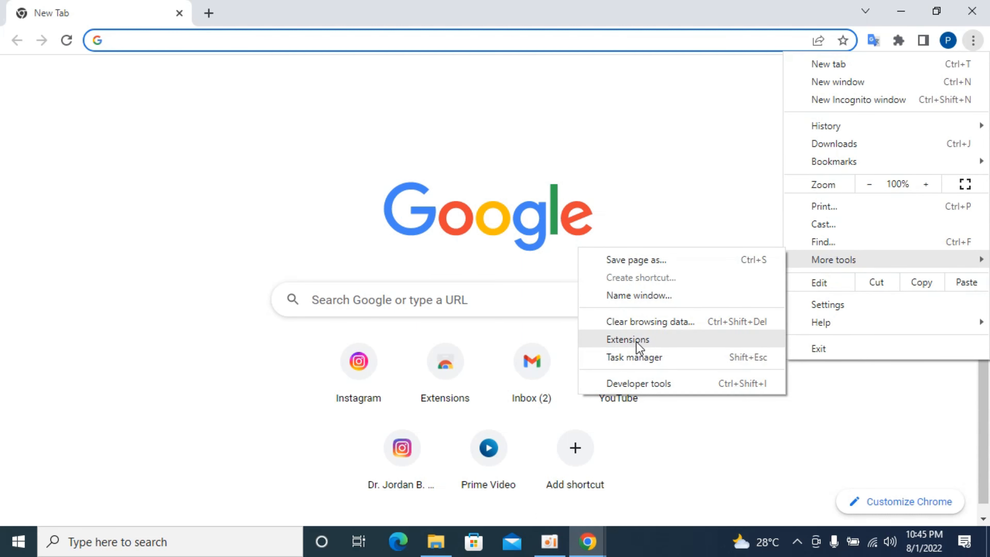
Reach the Extensions page and toggle Google Translate off then back on, leaving both extensions enabled.
{"action": "left_click", "coordinate": [628, 339]}
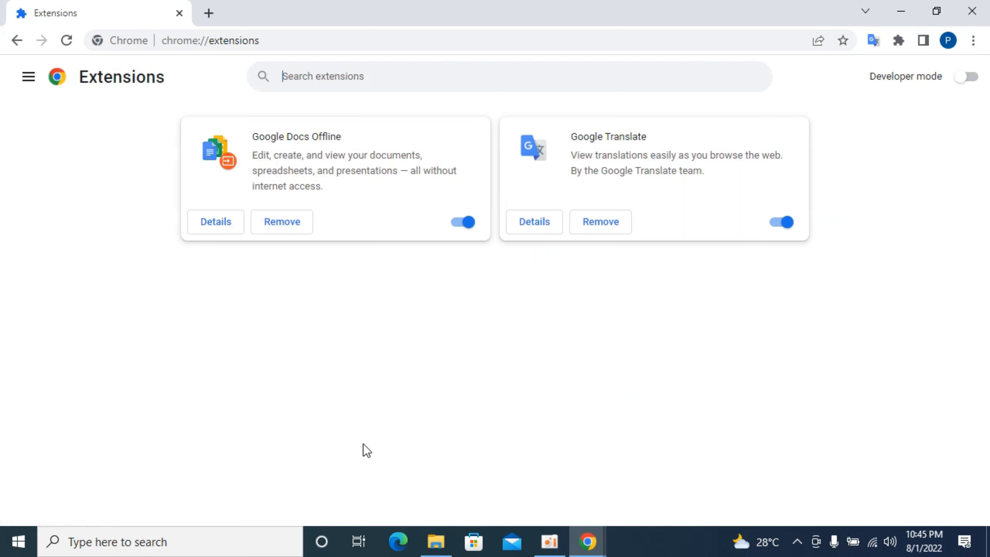
{"action": "mouse_move", "coordinate": [579, 359]}
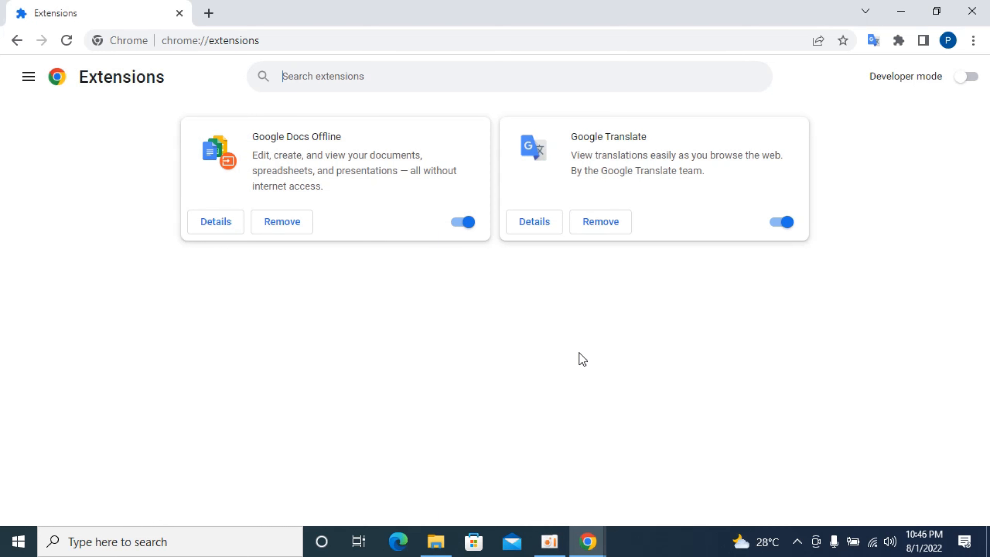
{"action": "left_click", "coordinate": [779, 222]}
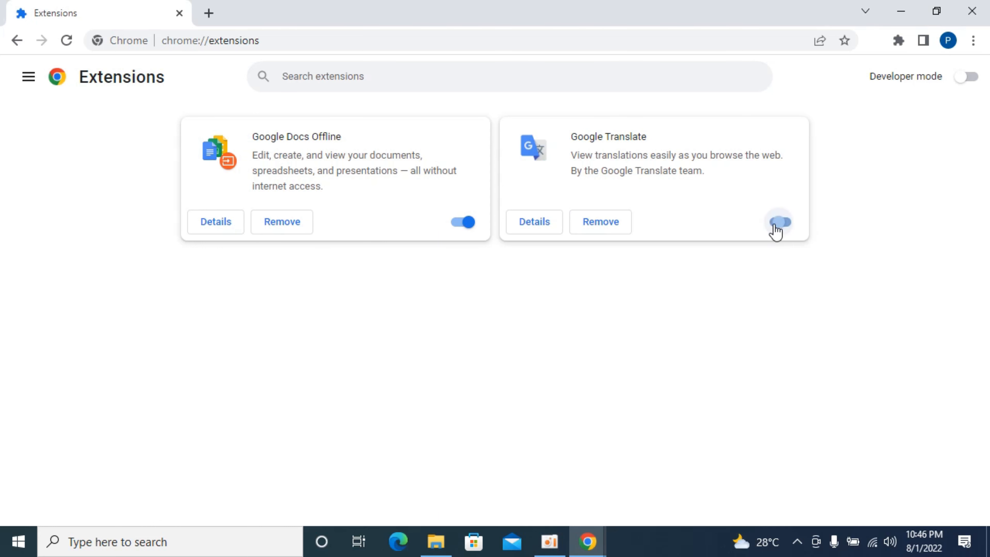
{"action": "left_click", "coordinate": [780, 228]}
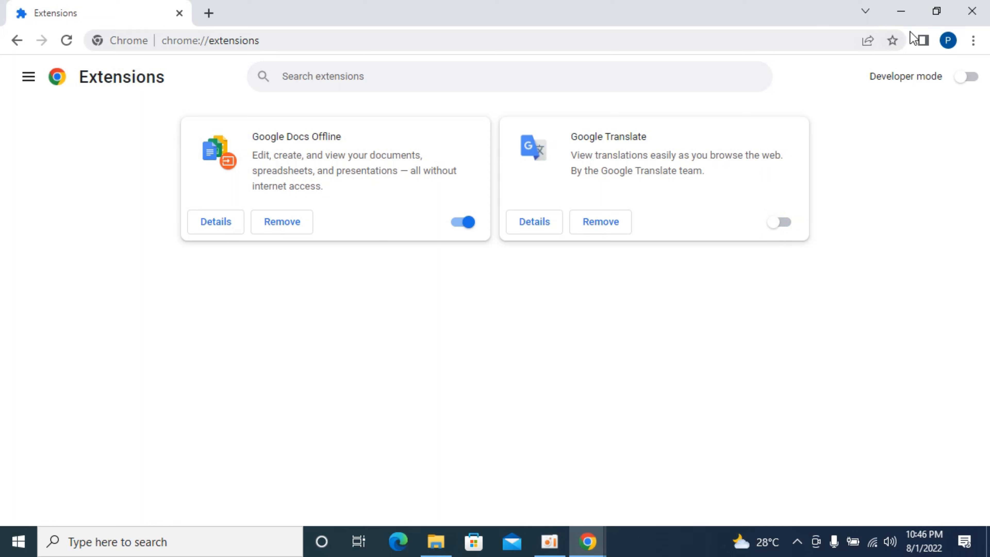
{"action": "mouse_move", "coordinate": [779, 222]}
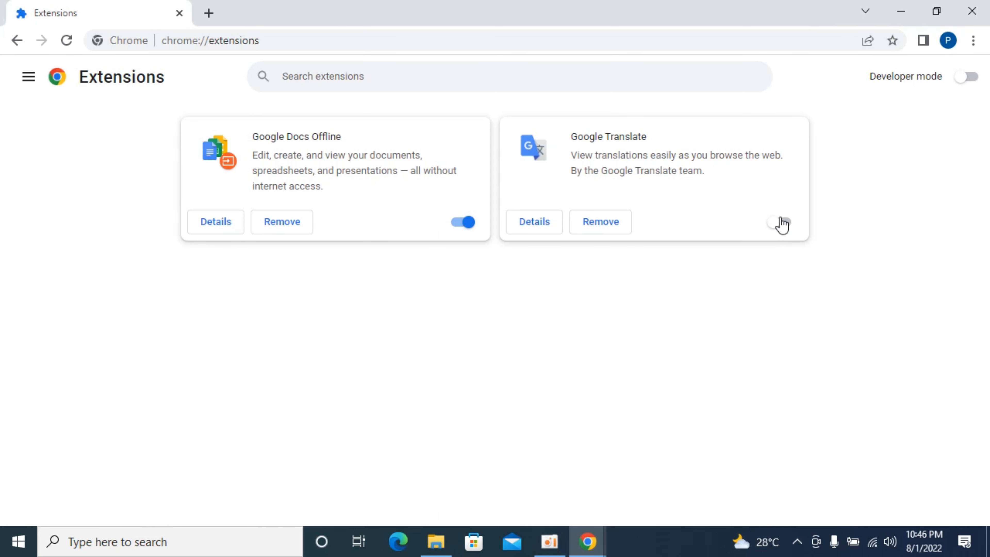
{"action": "left_click", "coordinate": [778, 222]}
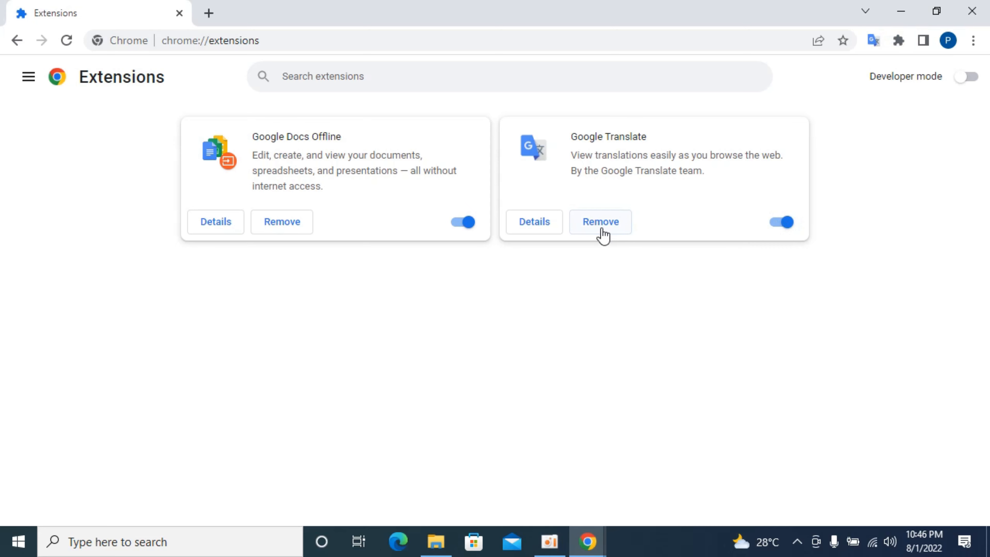
Remove Google Translate and confirm, leaving only Google Docs Offline installed.
{"action": "left_click", "coordinate": [600, 222]}
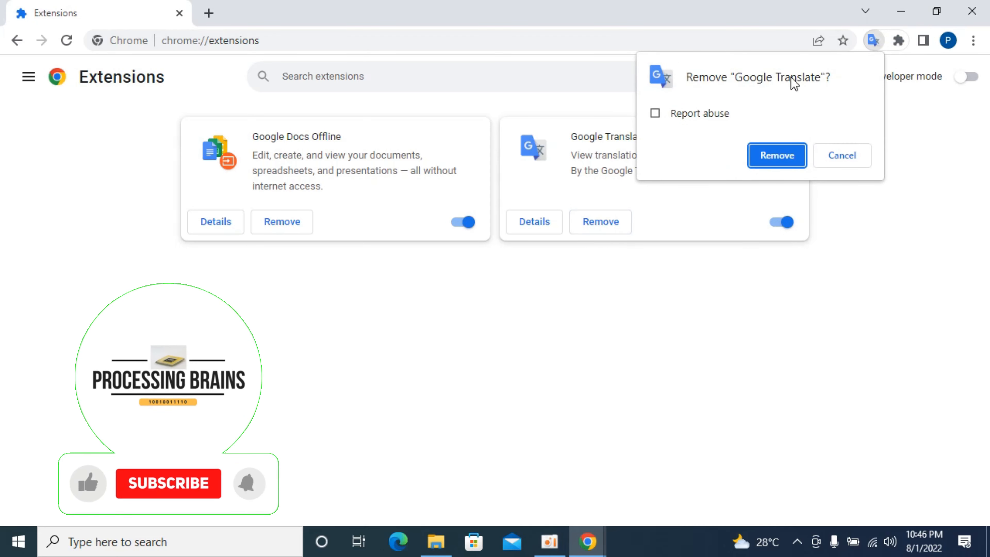
{"action": "left_click", "coordinate": [168, 484]}
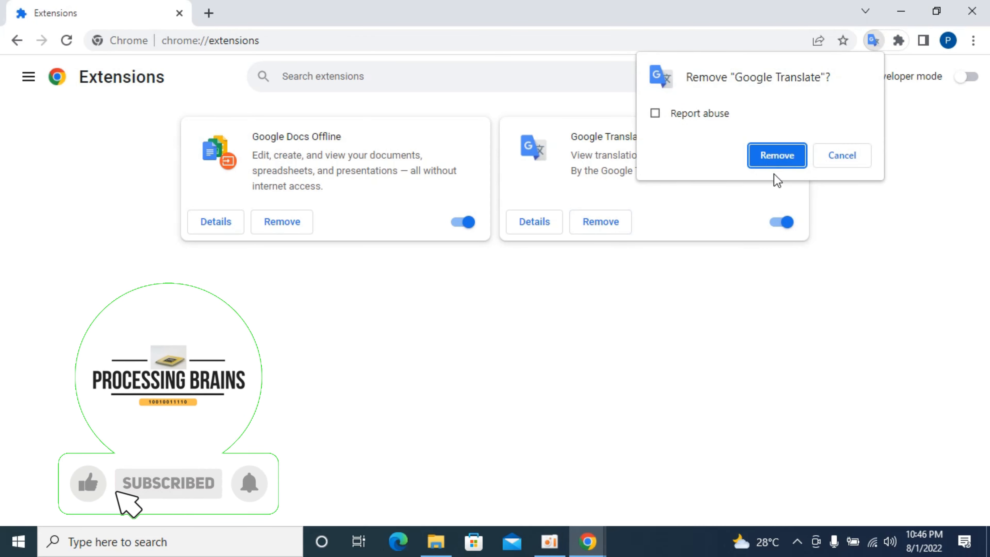
{"action": "left_click", "coordinate": [777, 155]}
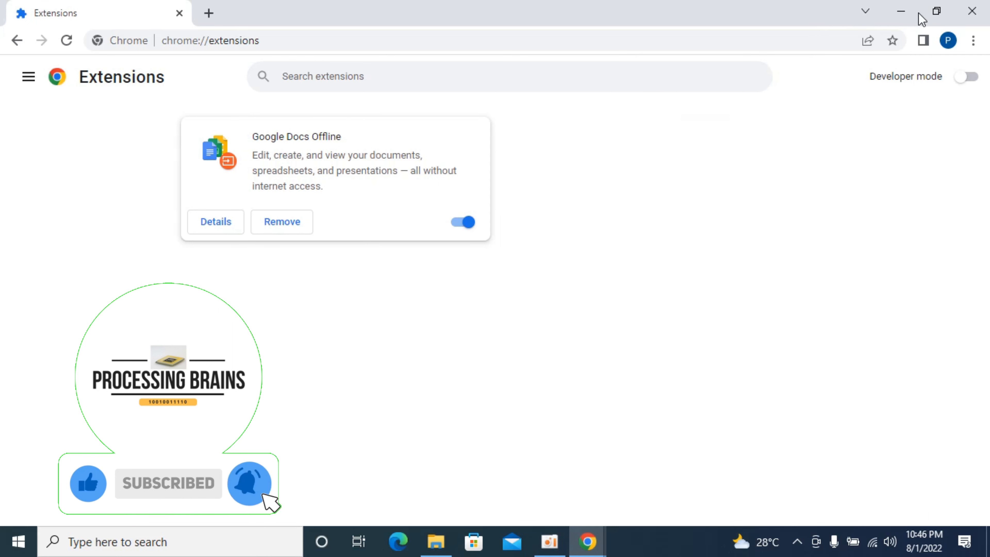